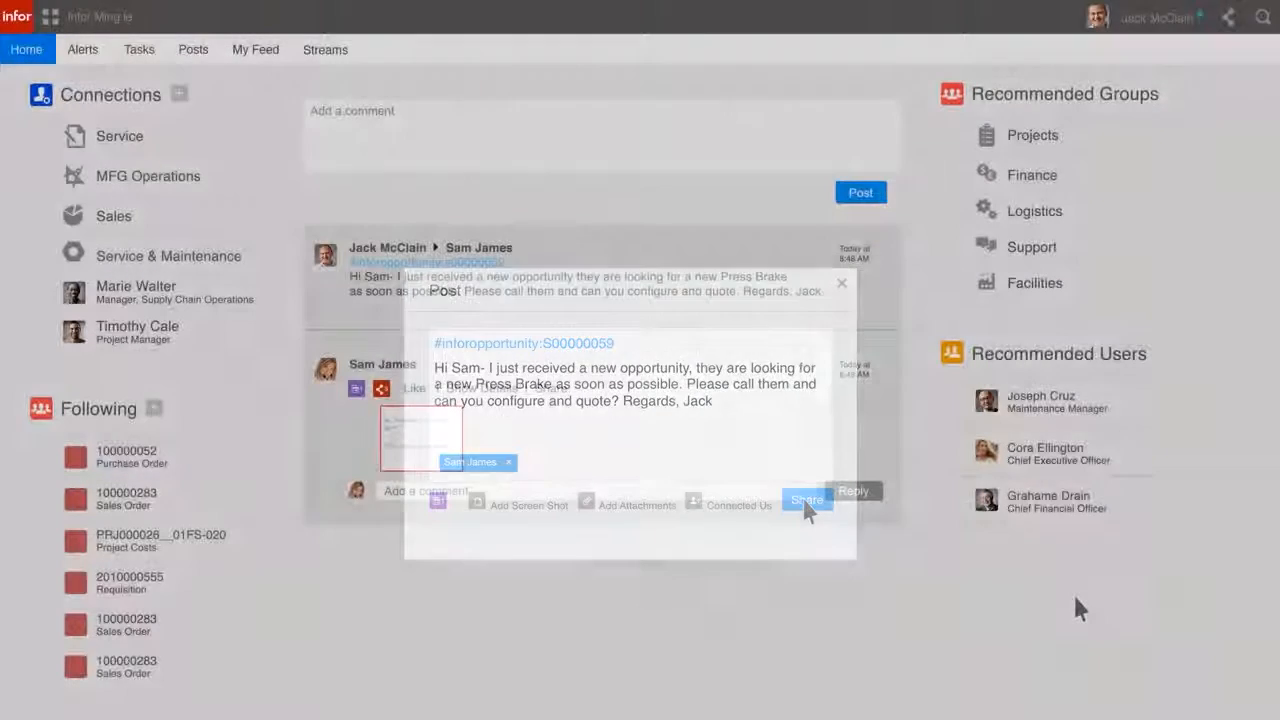
click(841, 283)
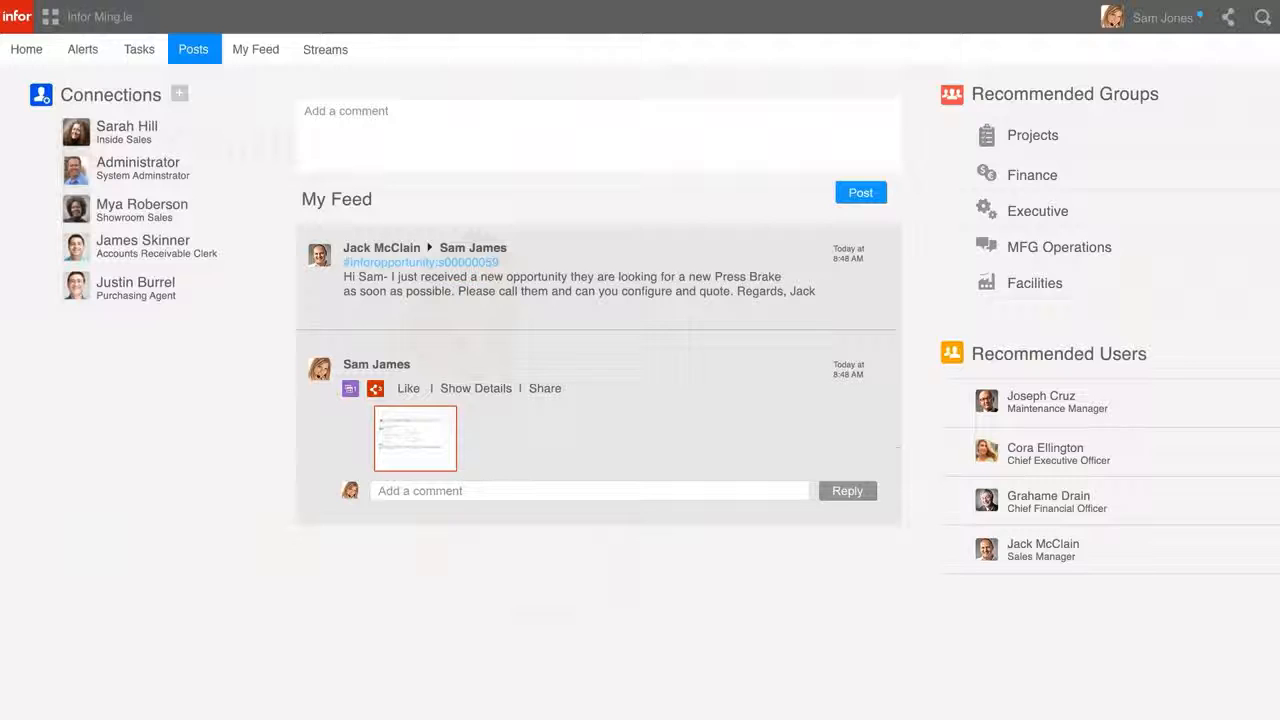
mouse_move(458, 276)
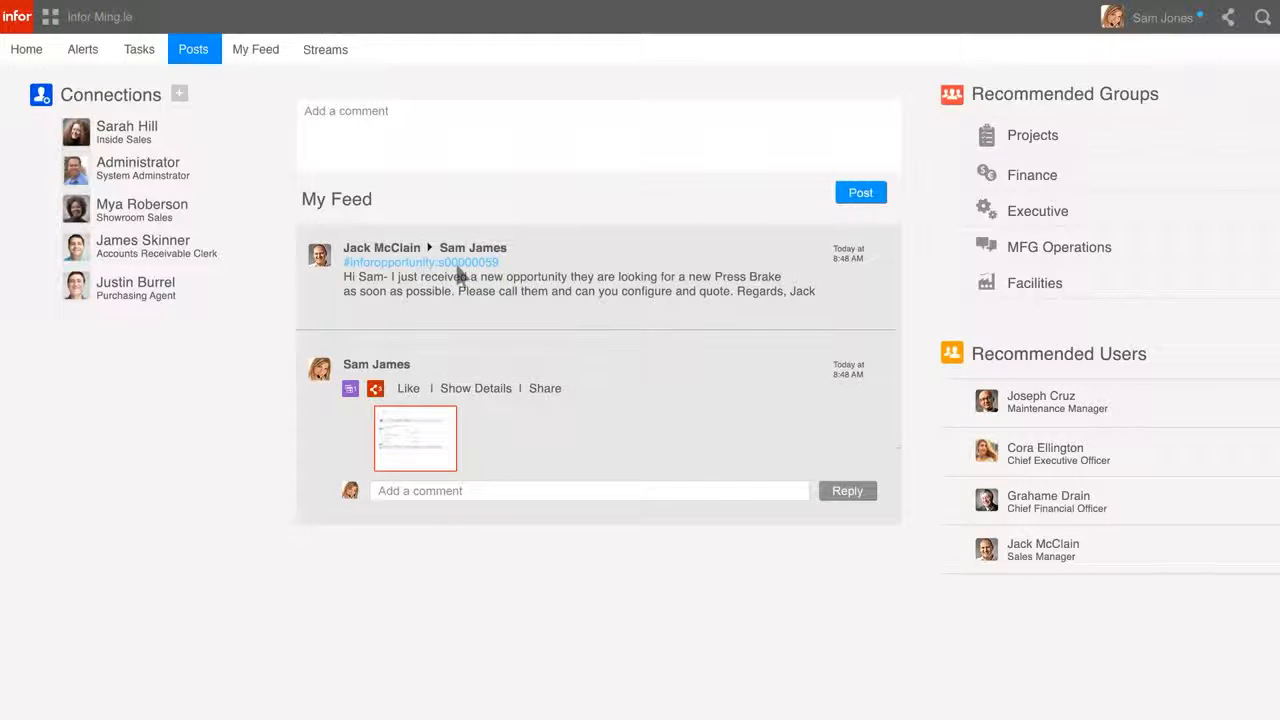
Step: Drill into opportunity S00000059 Press Brake and review the customer sales history and win/loss charts
click(421, 262)
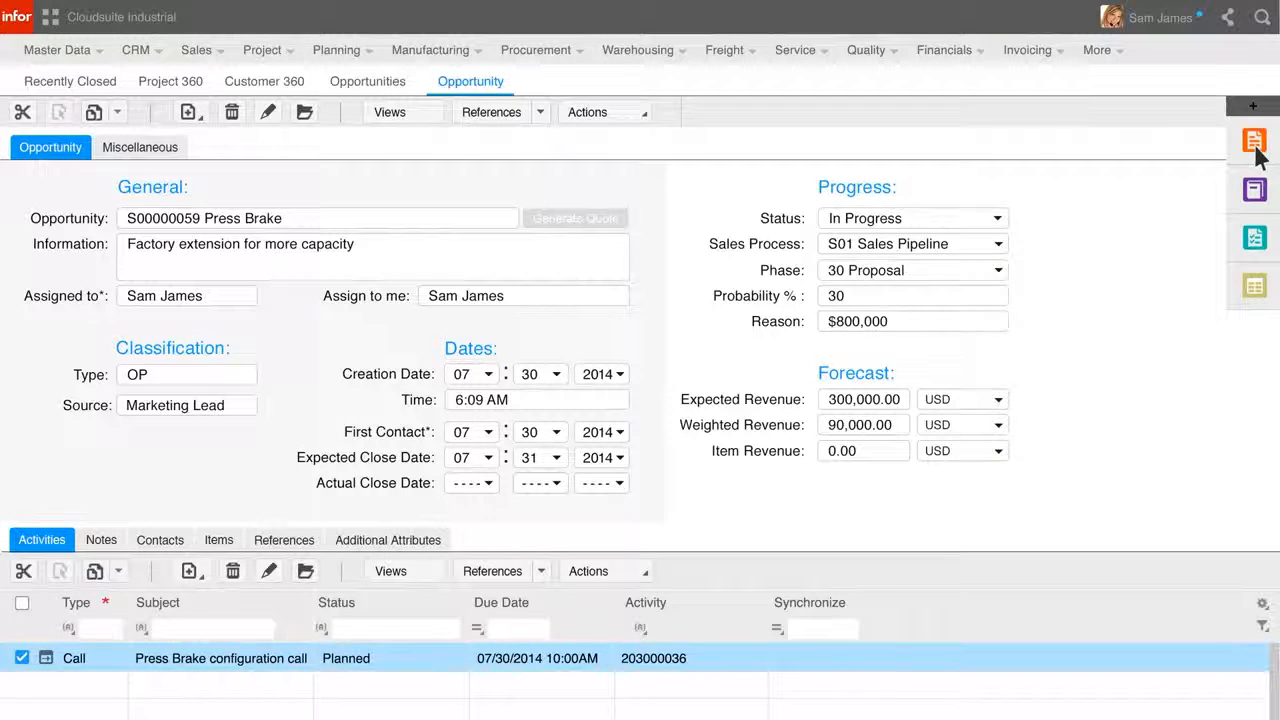
click(1254, 140)
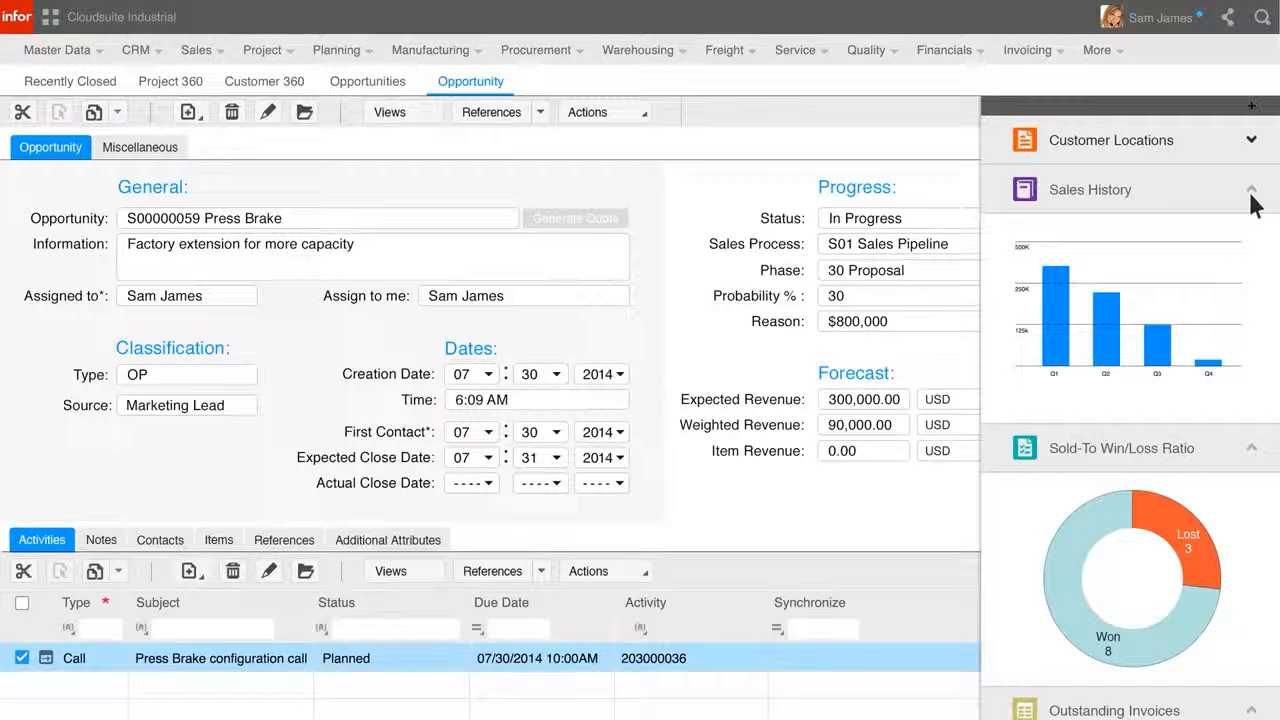
click(1252, 189)
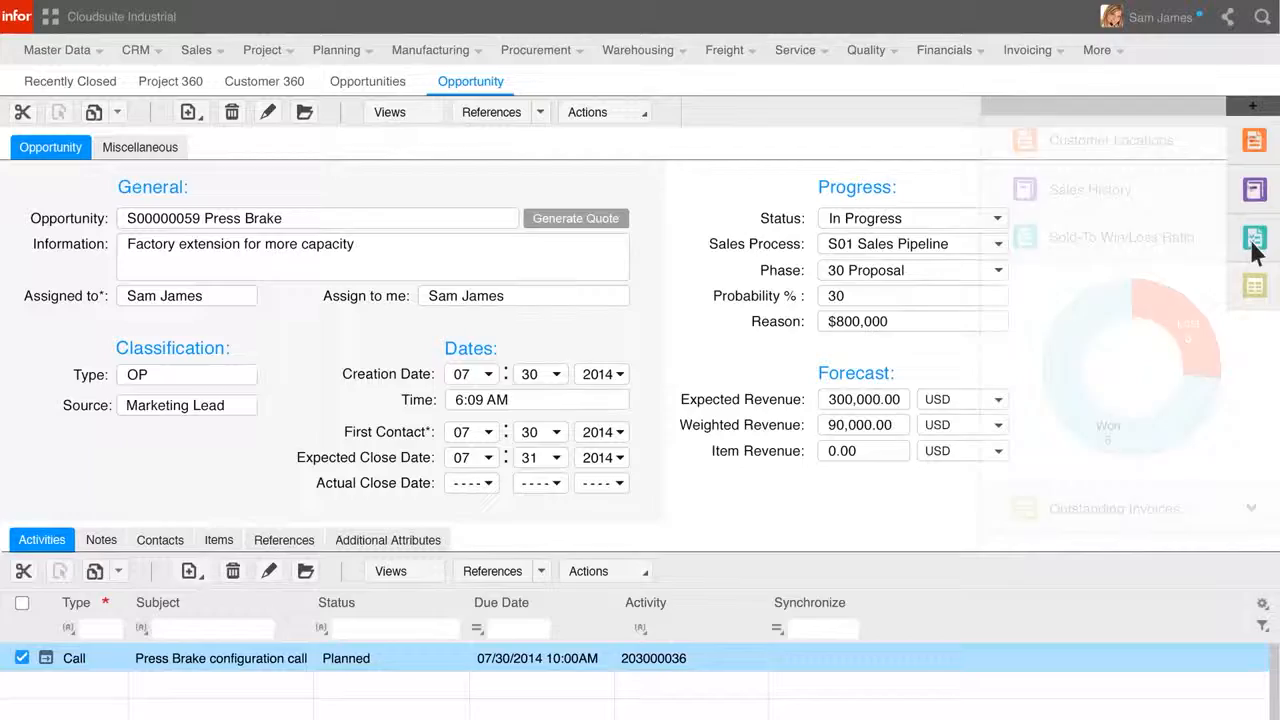
Step: Generate a quote and choose 90 ton, Orion model and 8 ft nominal length
click(575, 218)
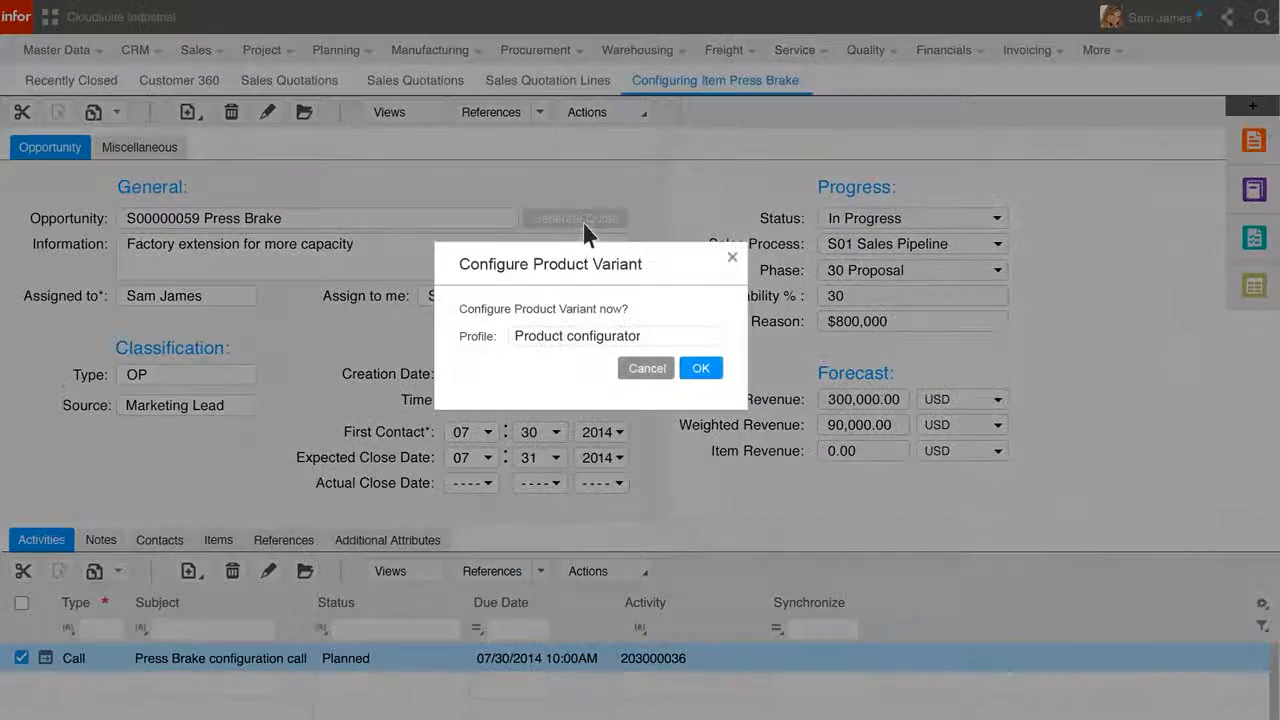
click(700, 368)
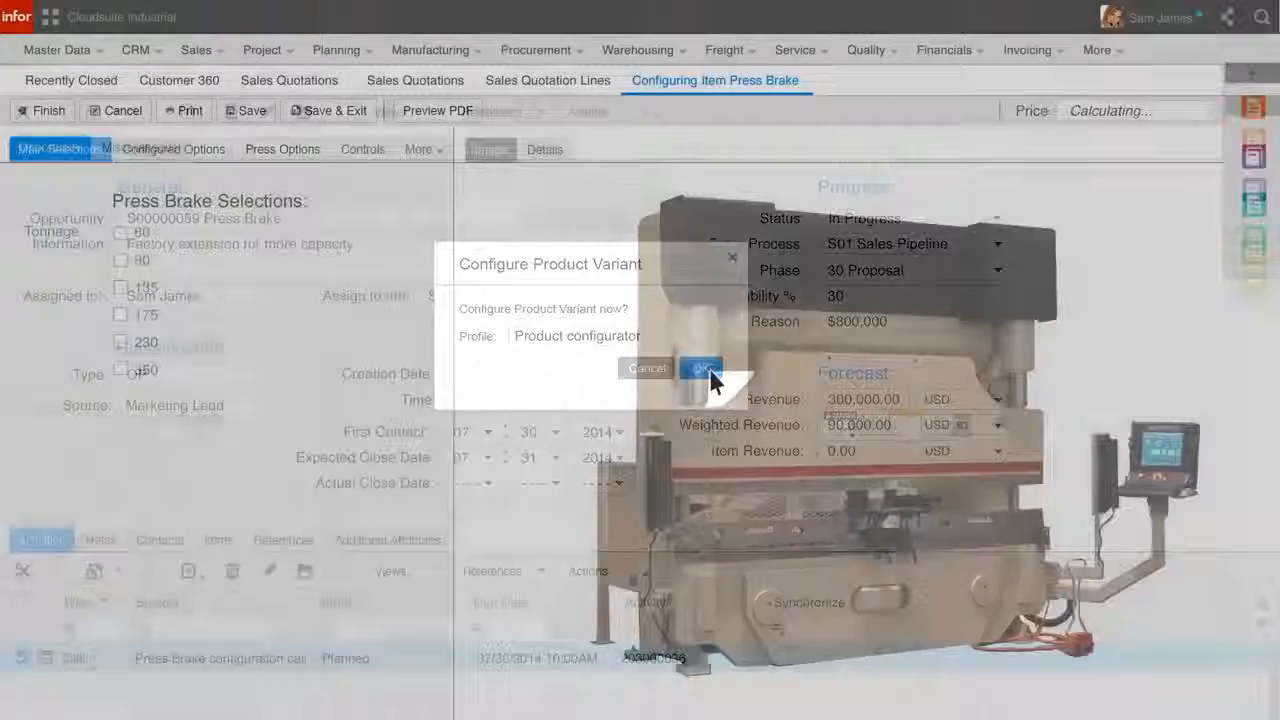
click(700, 368)
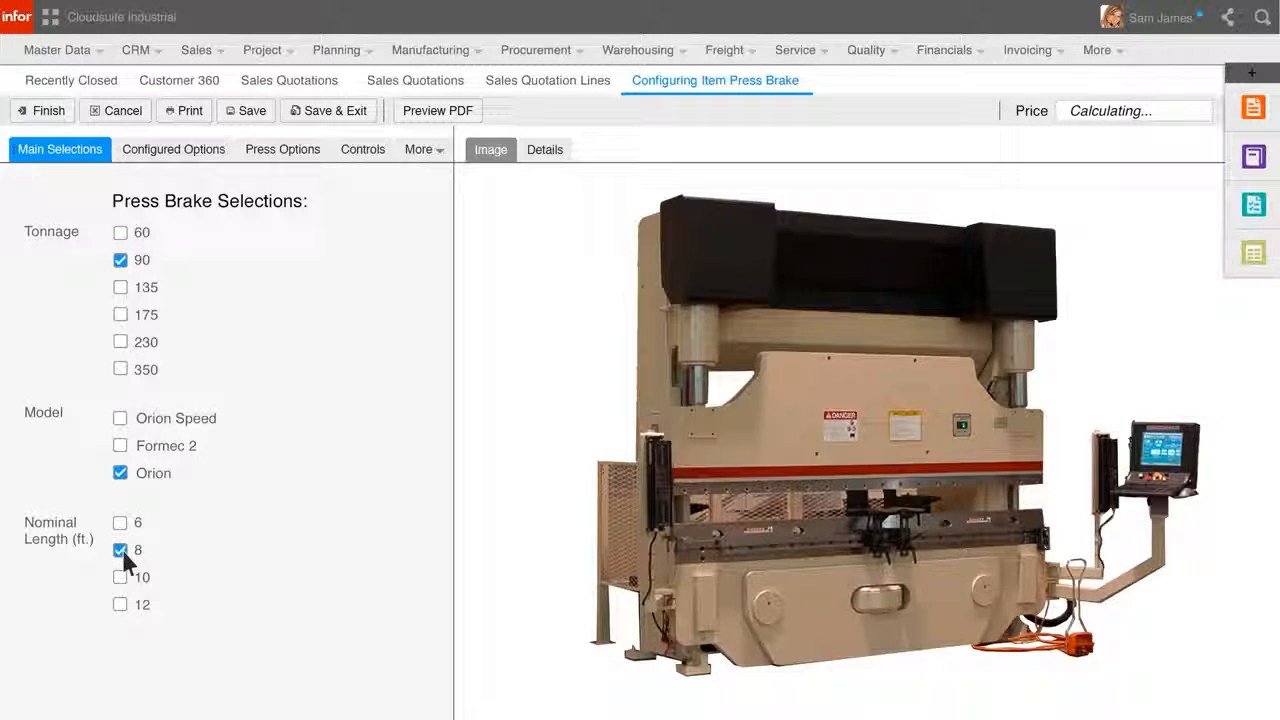
click(120, 446)
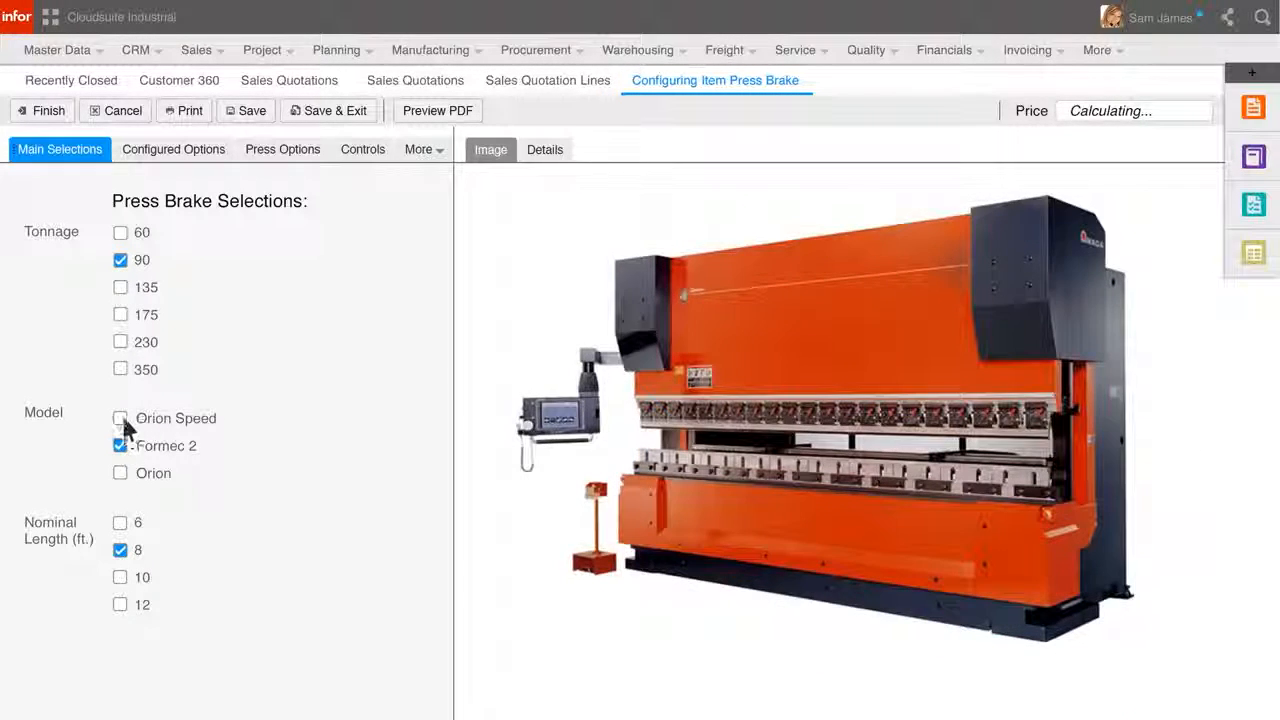
click(120, 473)
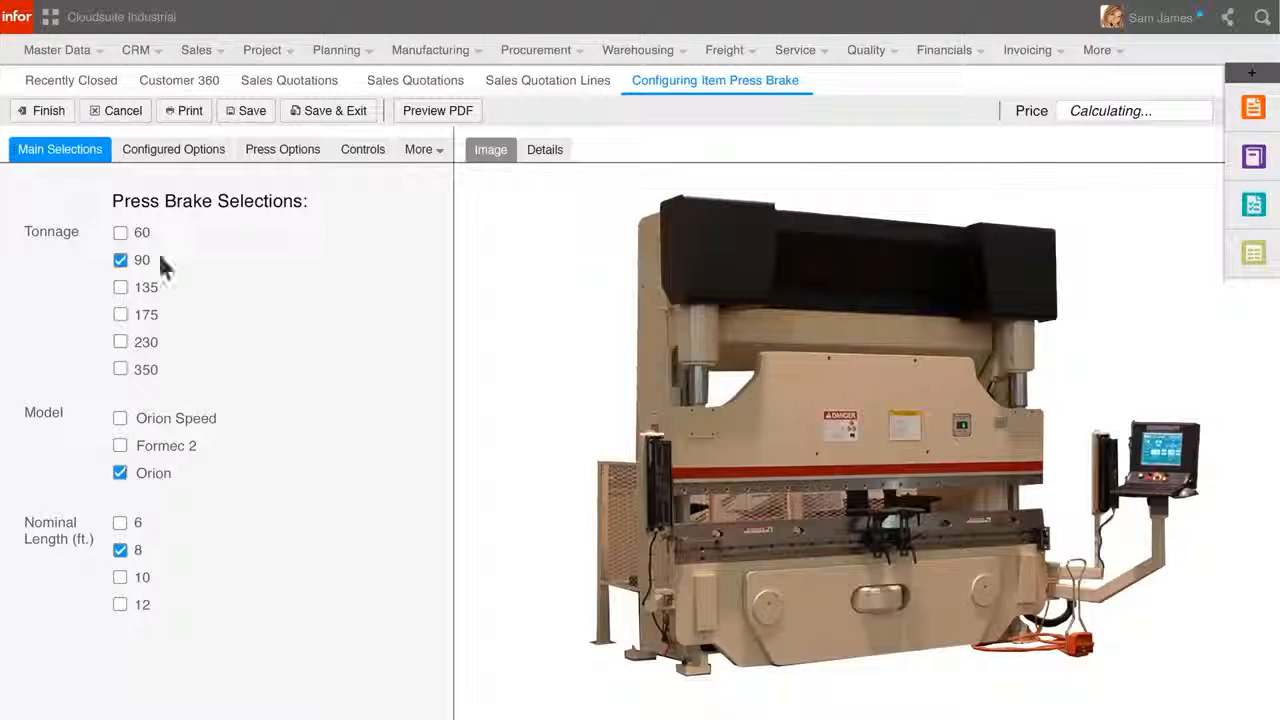
click(173, 149)
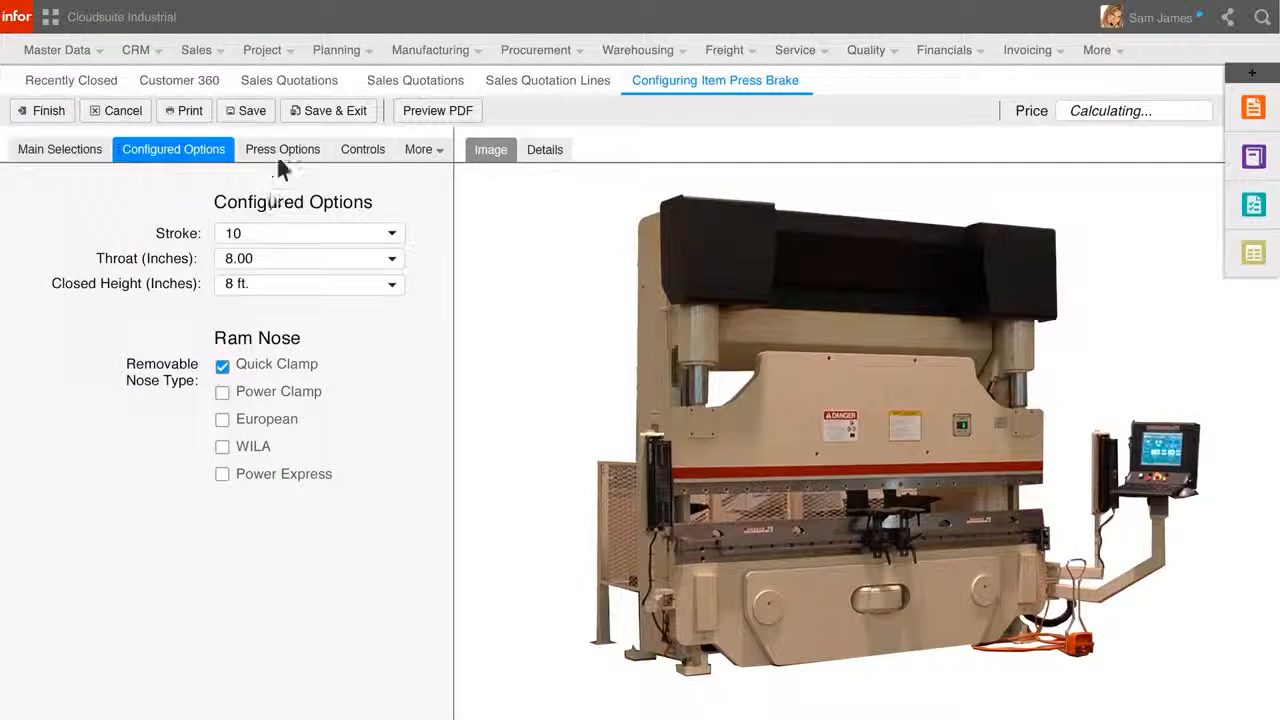
Step: Review press and control options, then show the itemised $207,899.00 price breakdown
click(282, 149)
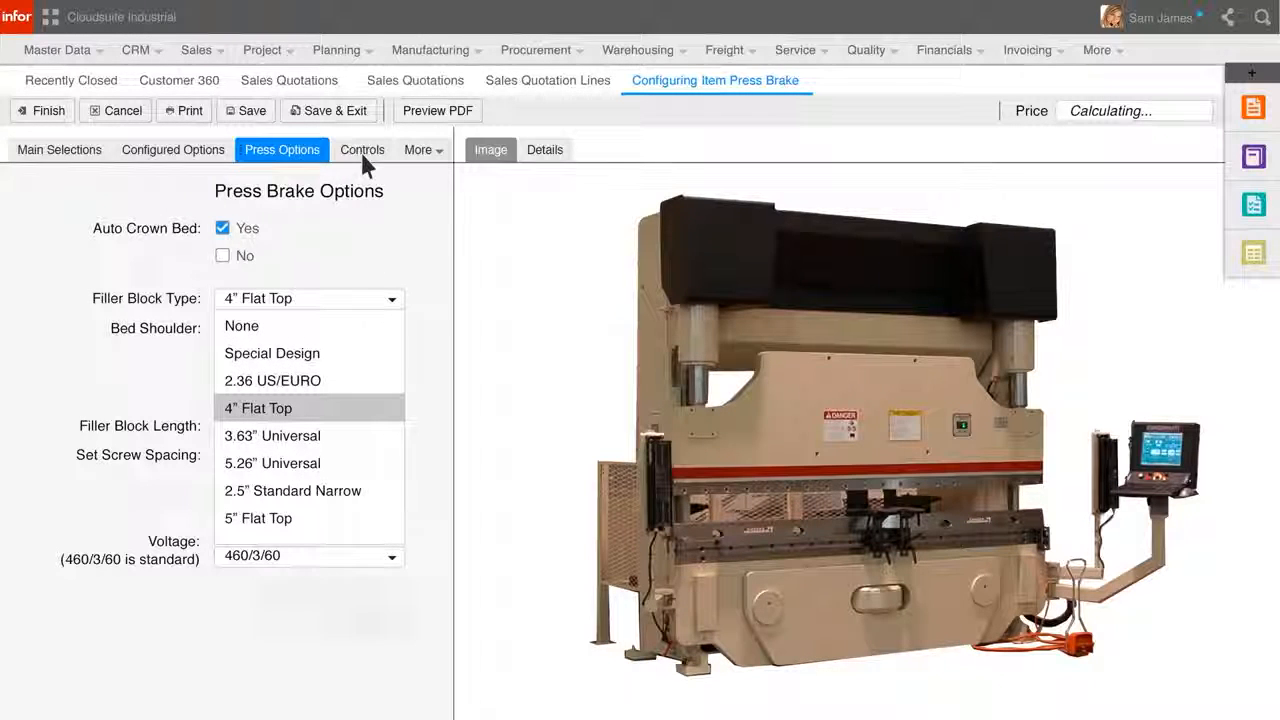
click(362, 149)
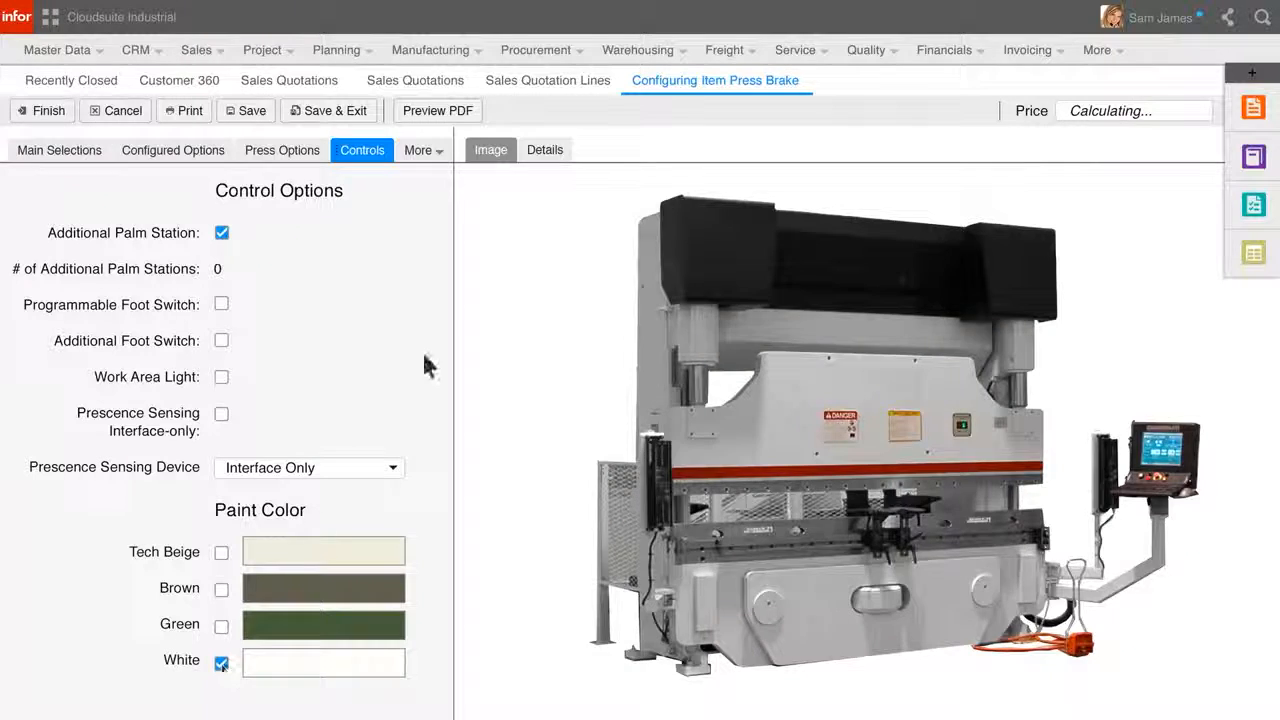
click(545, 149)
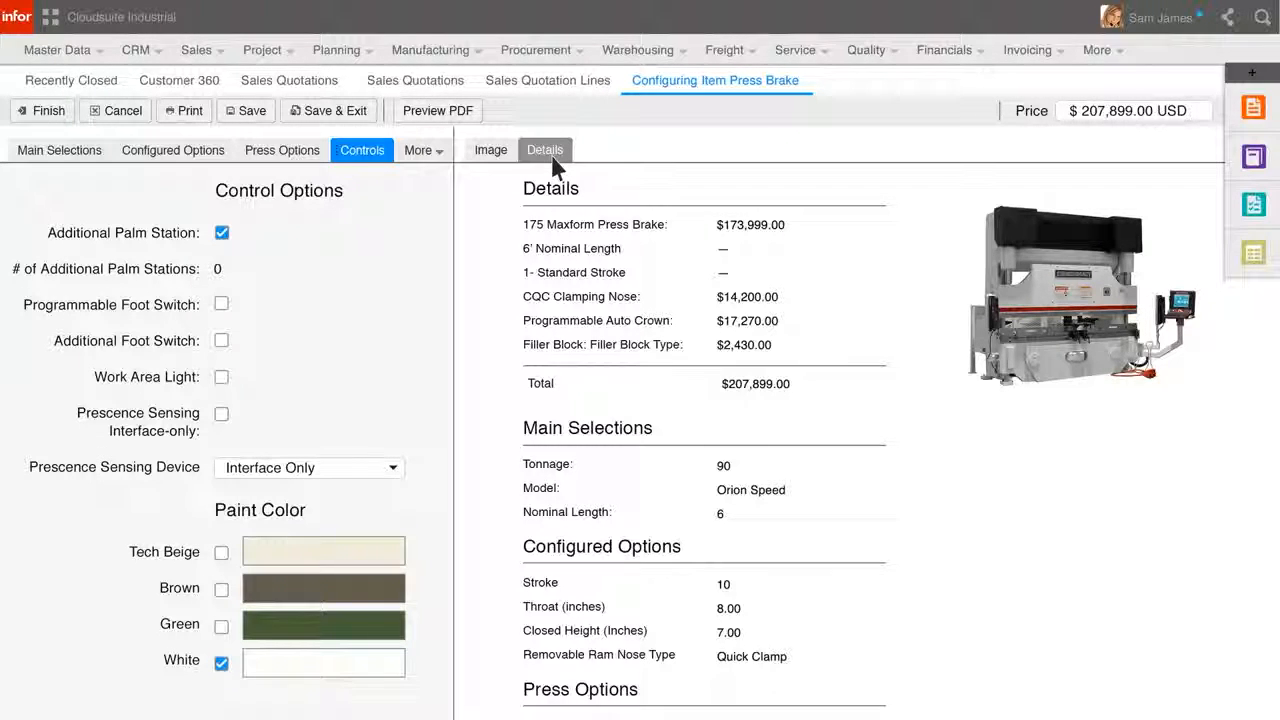
click(437, 110)
text(Jack, the press brake for JD)
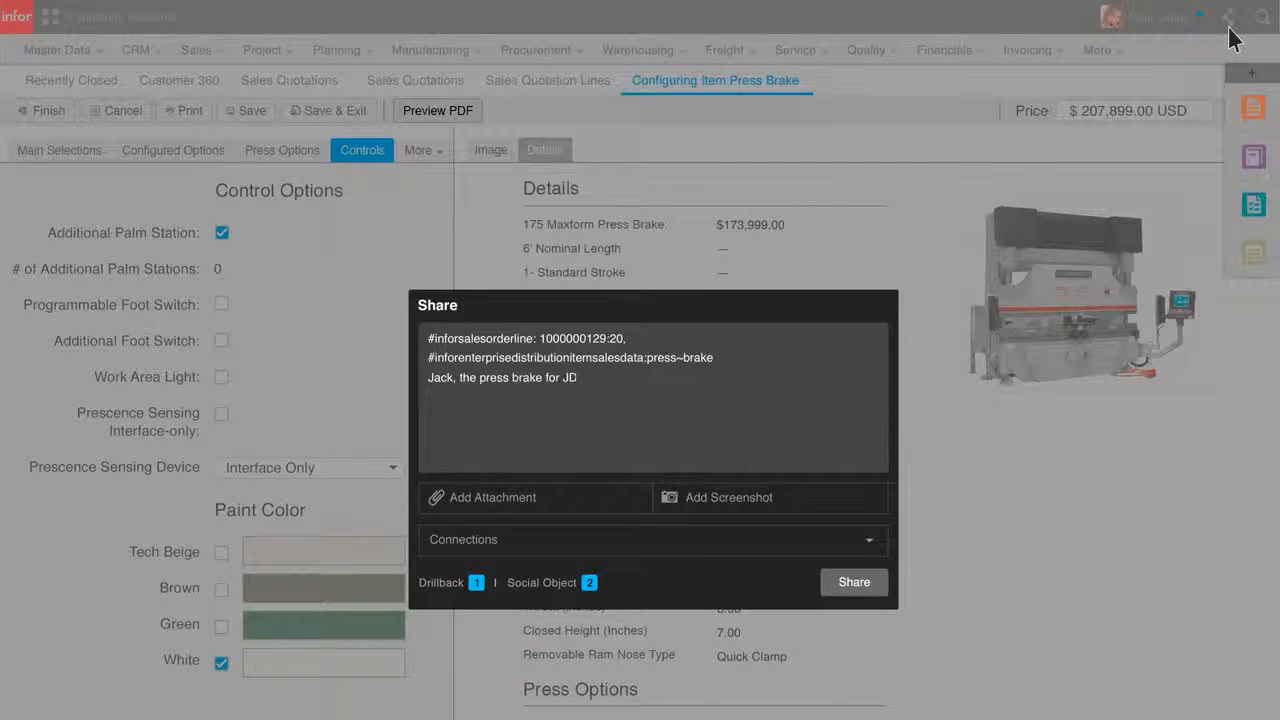
text(Machinery has been configured and the sales ord)
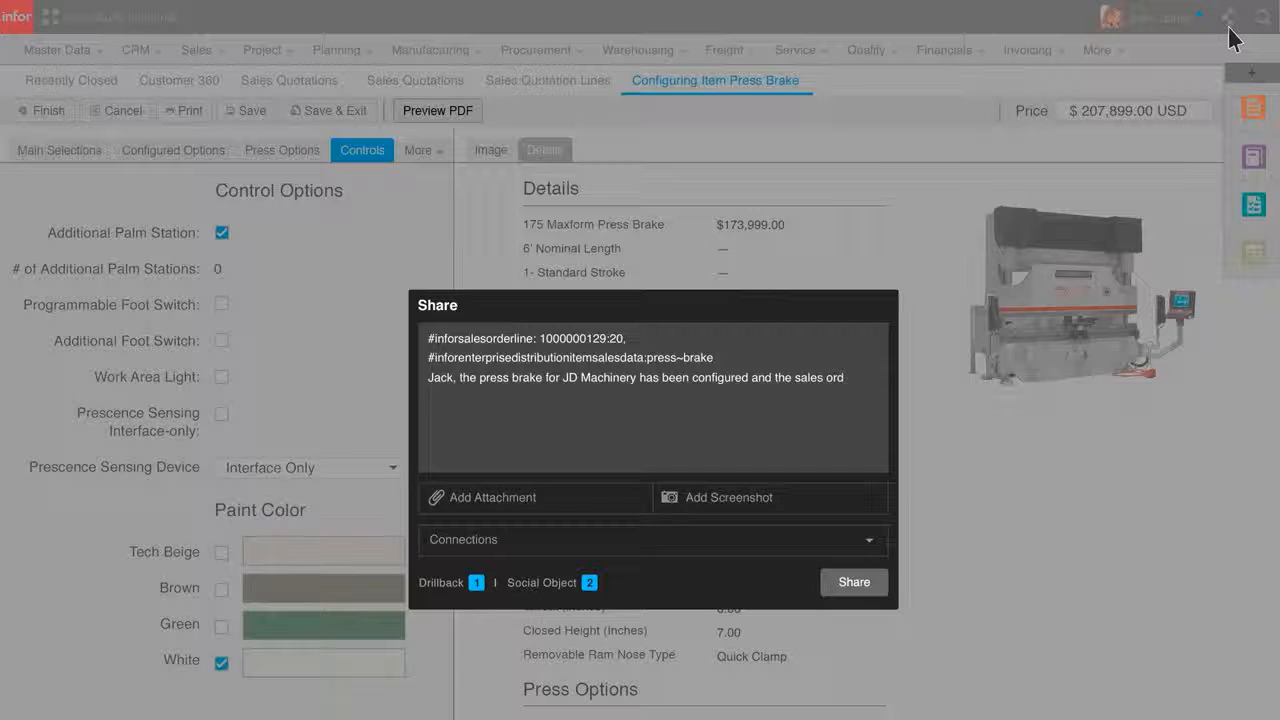
text(for the customer has been created. @jack)
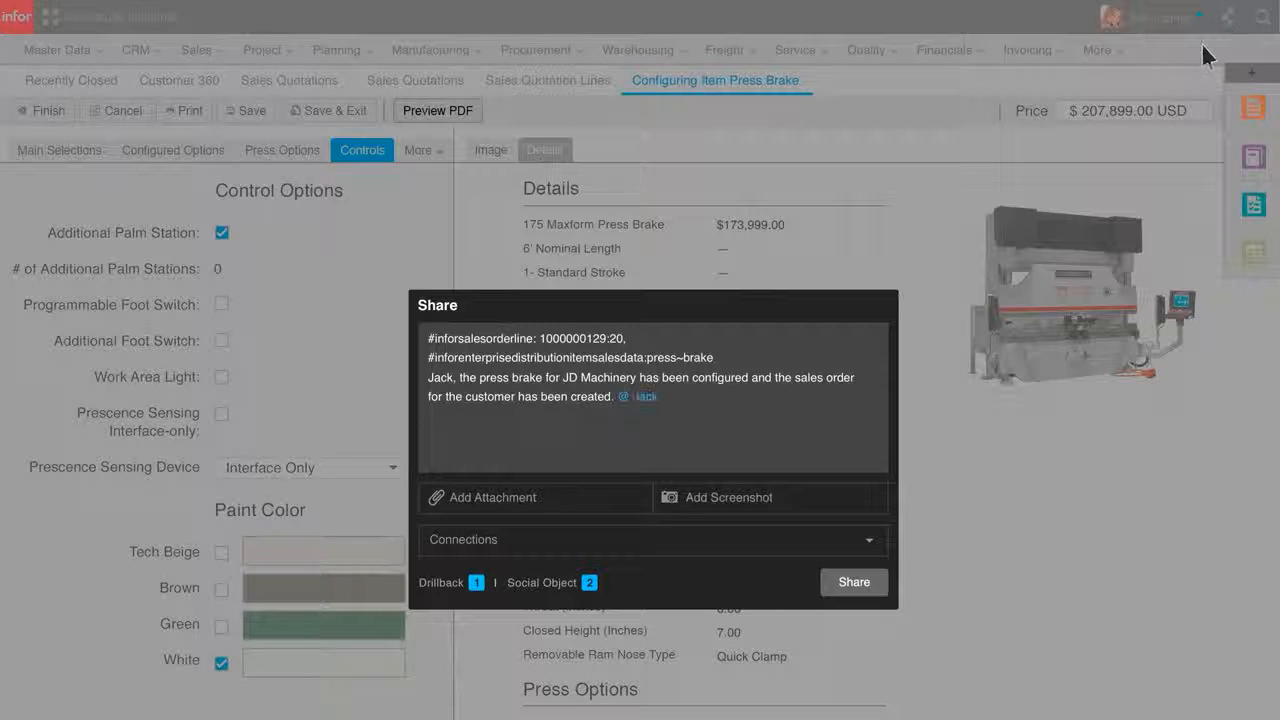
click(645, 396)
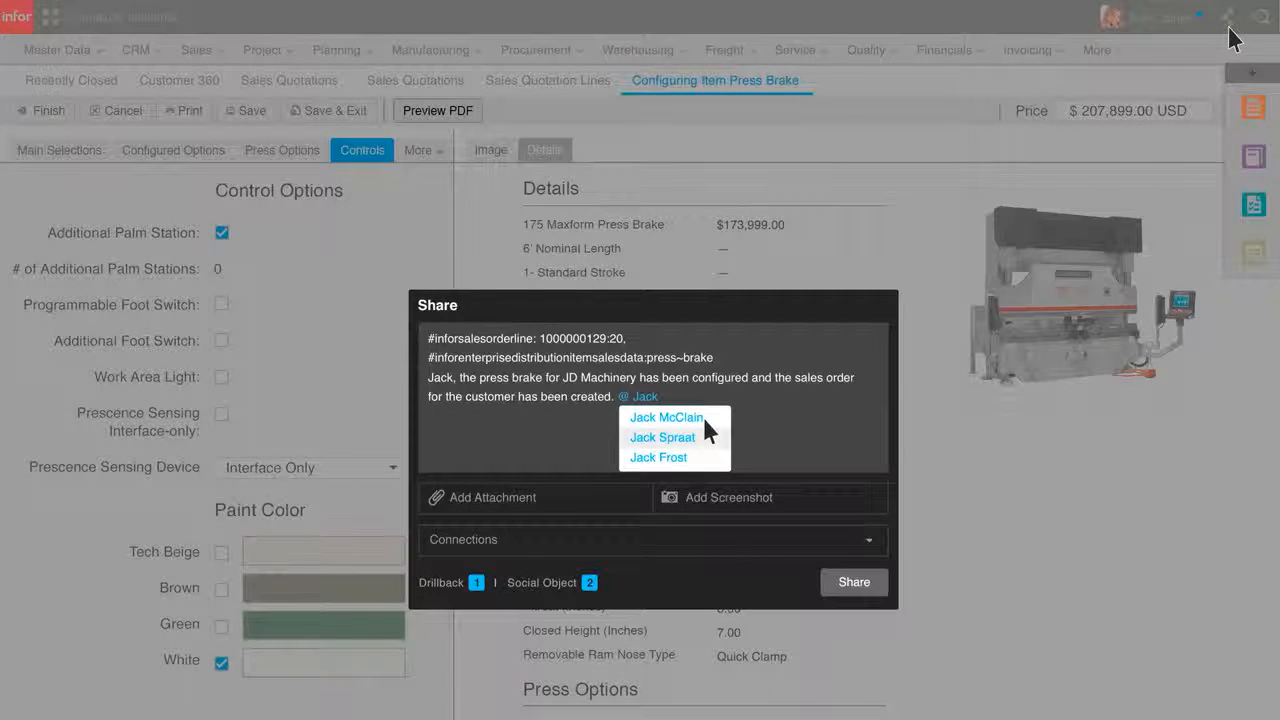
click(665, 417)
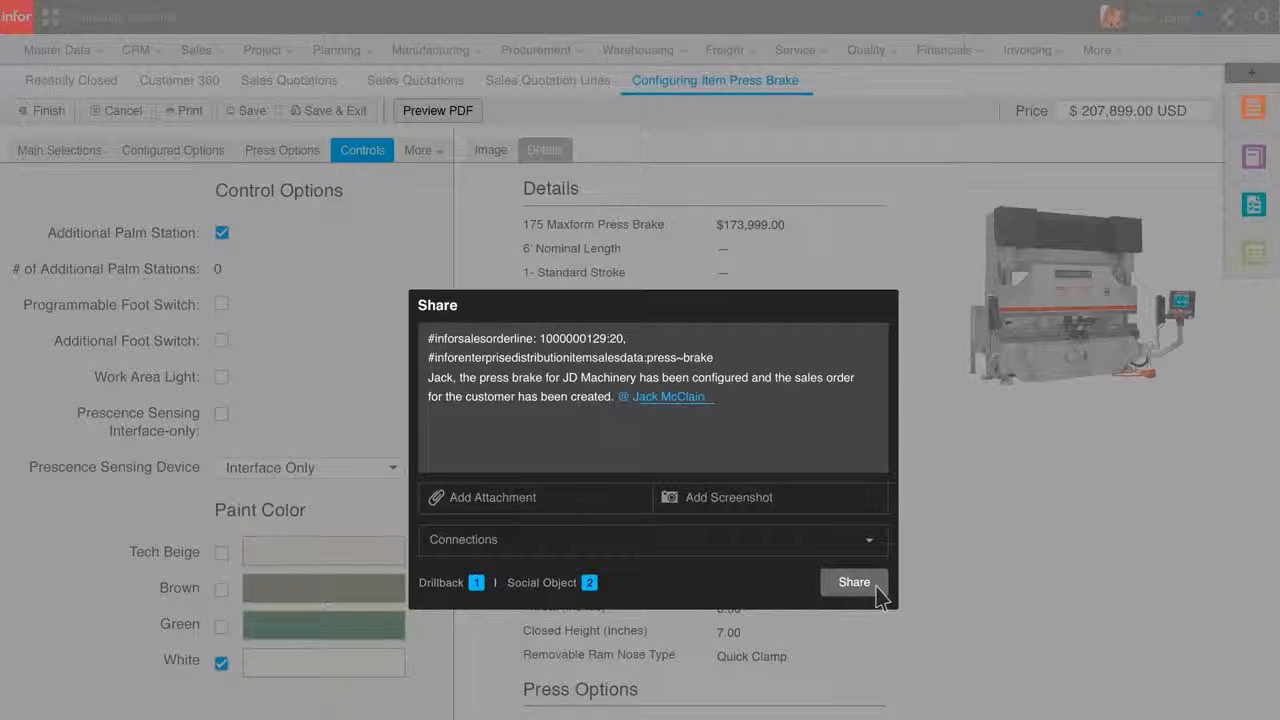
click(853, 582)
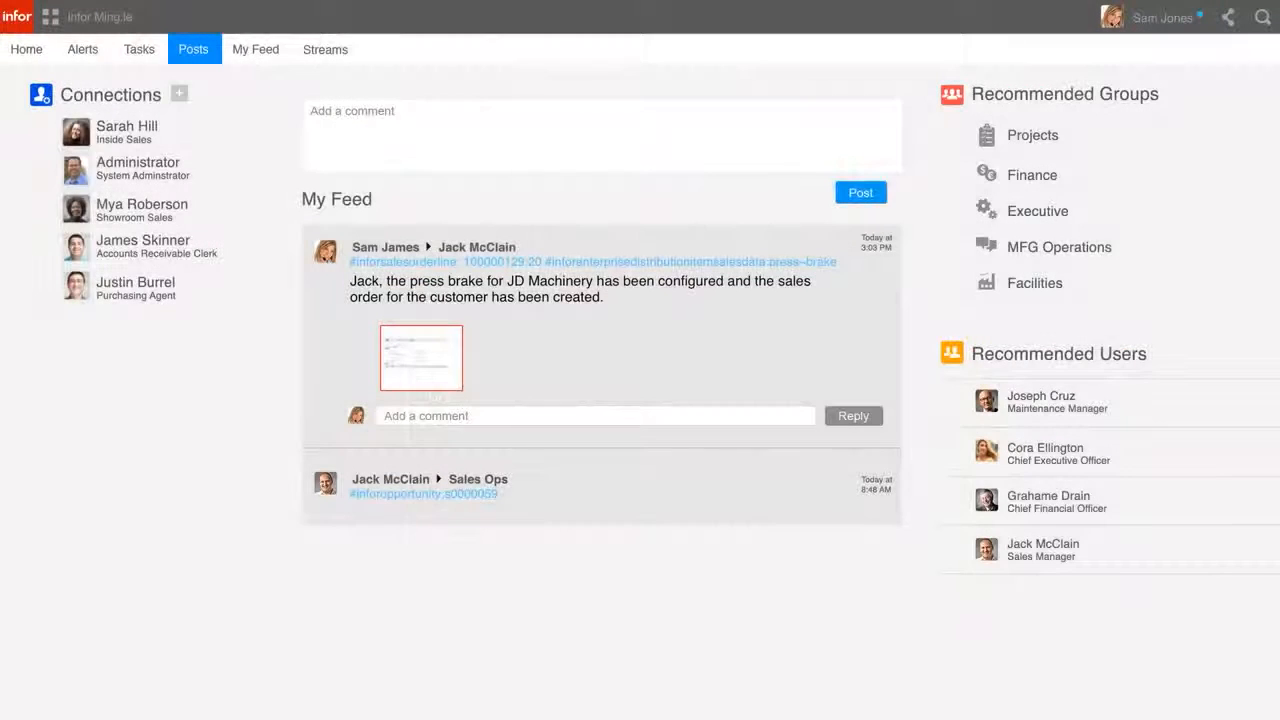
click(26, 49)
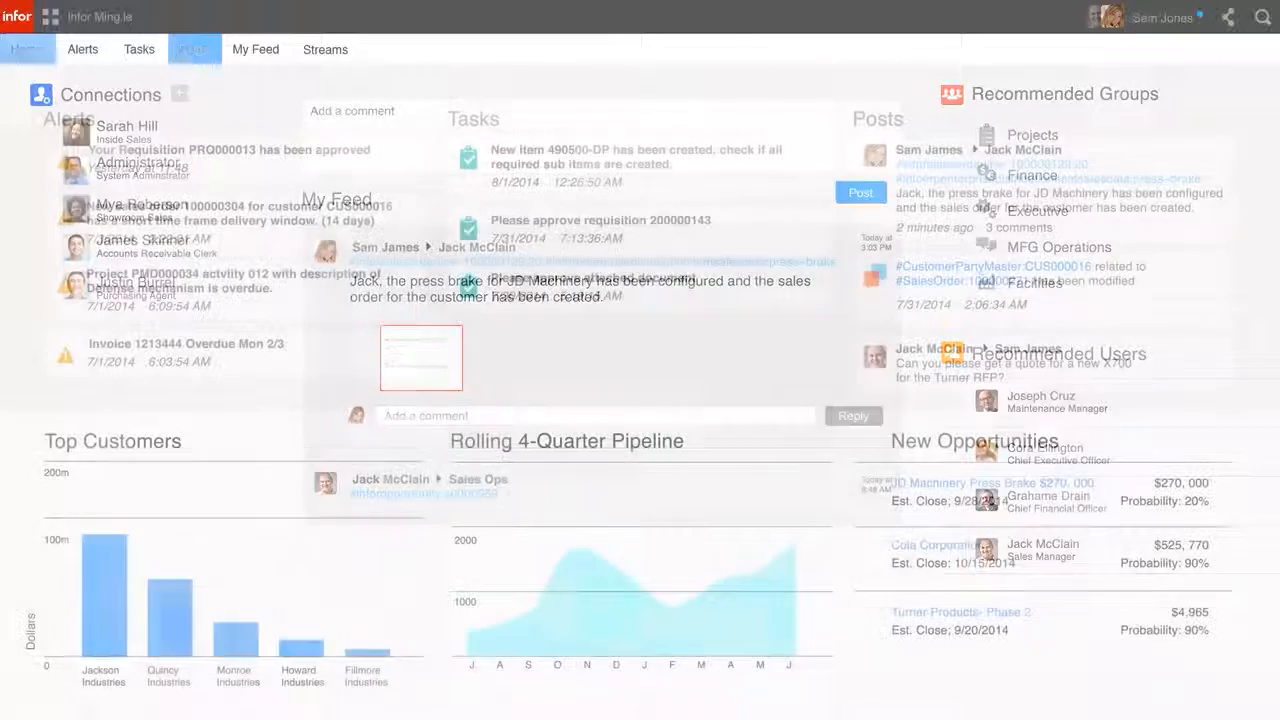